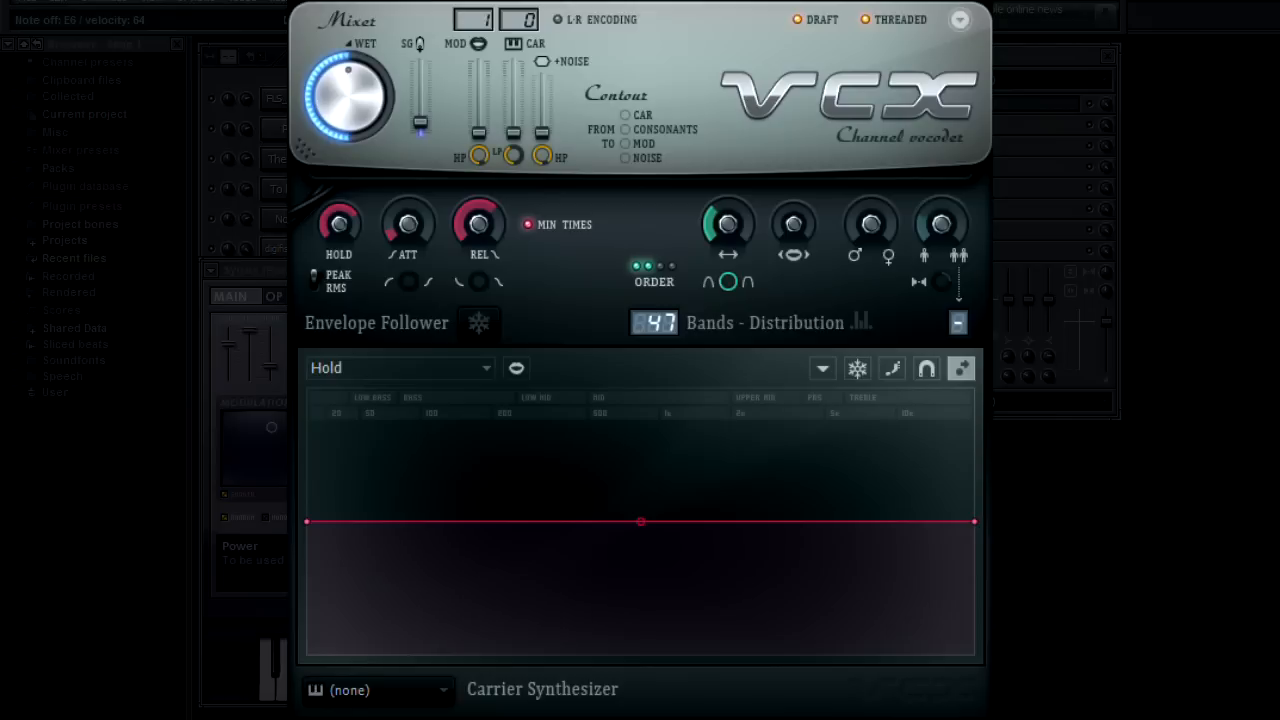
Keep Hold selected and bend its curve from low bass bands to a high treble end.
left_click(398, 367)
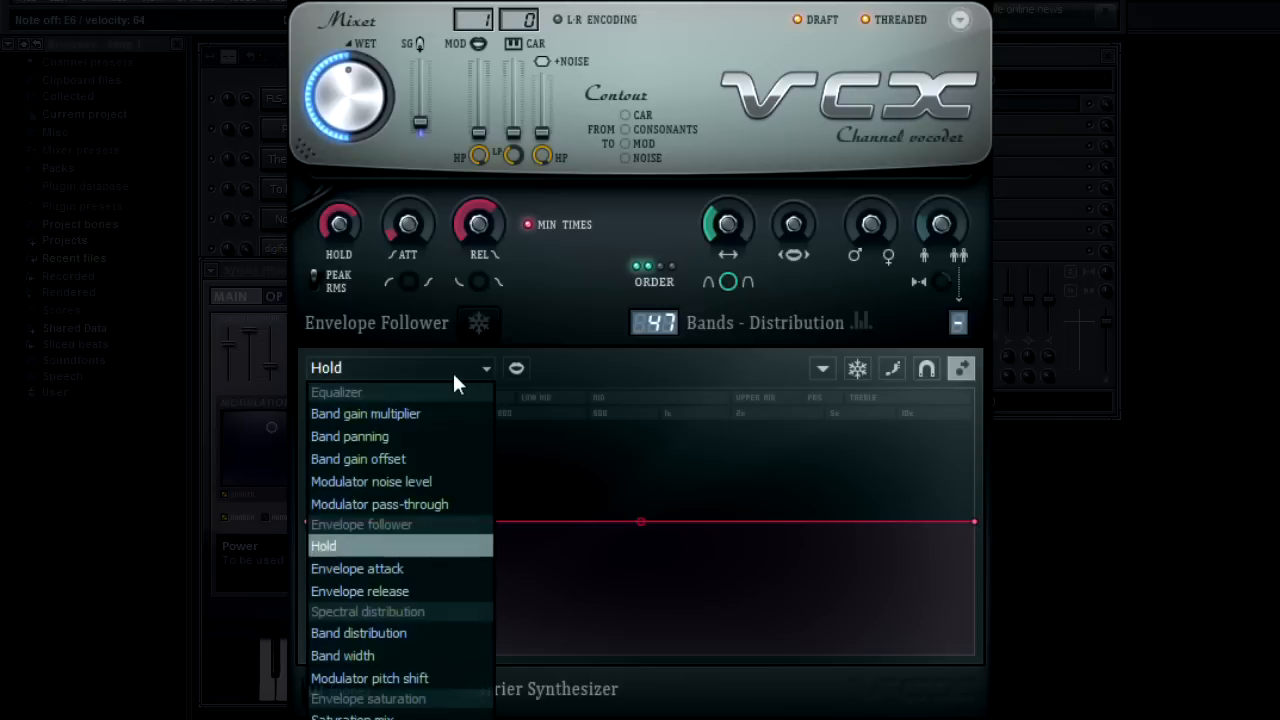
mouse_move(407, 553)
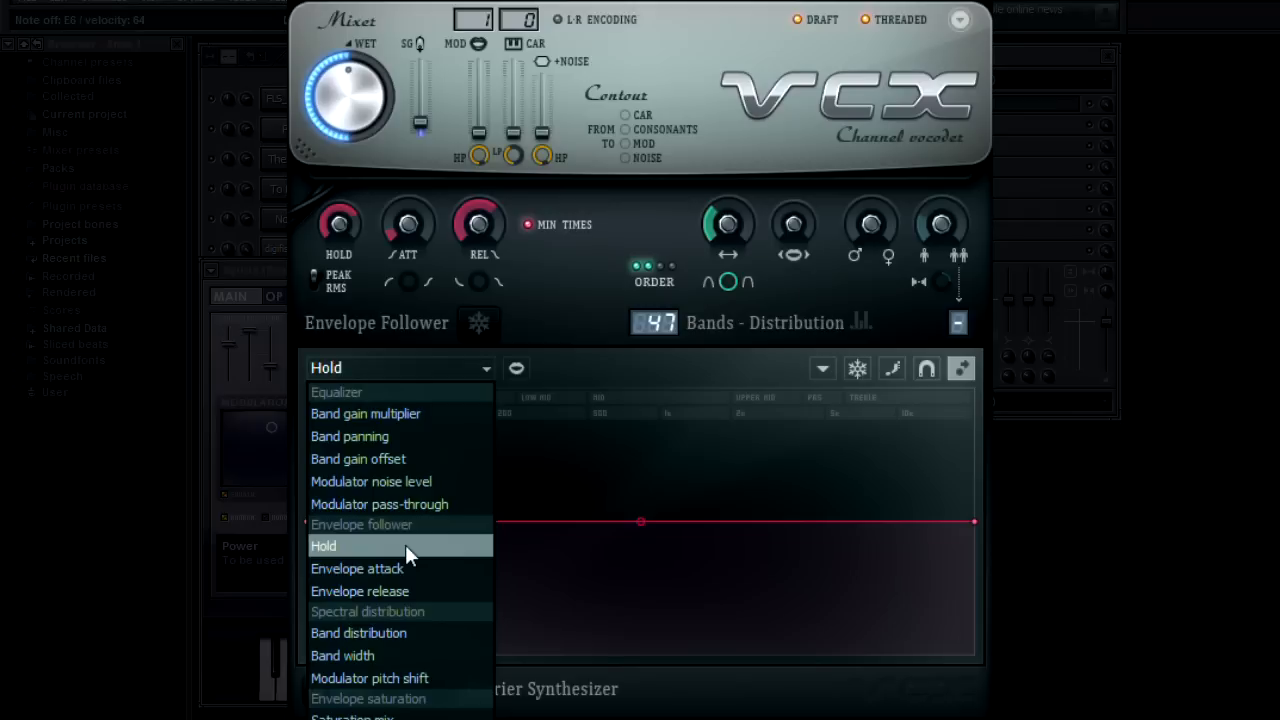
mouse_move(400, 591)
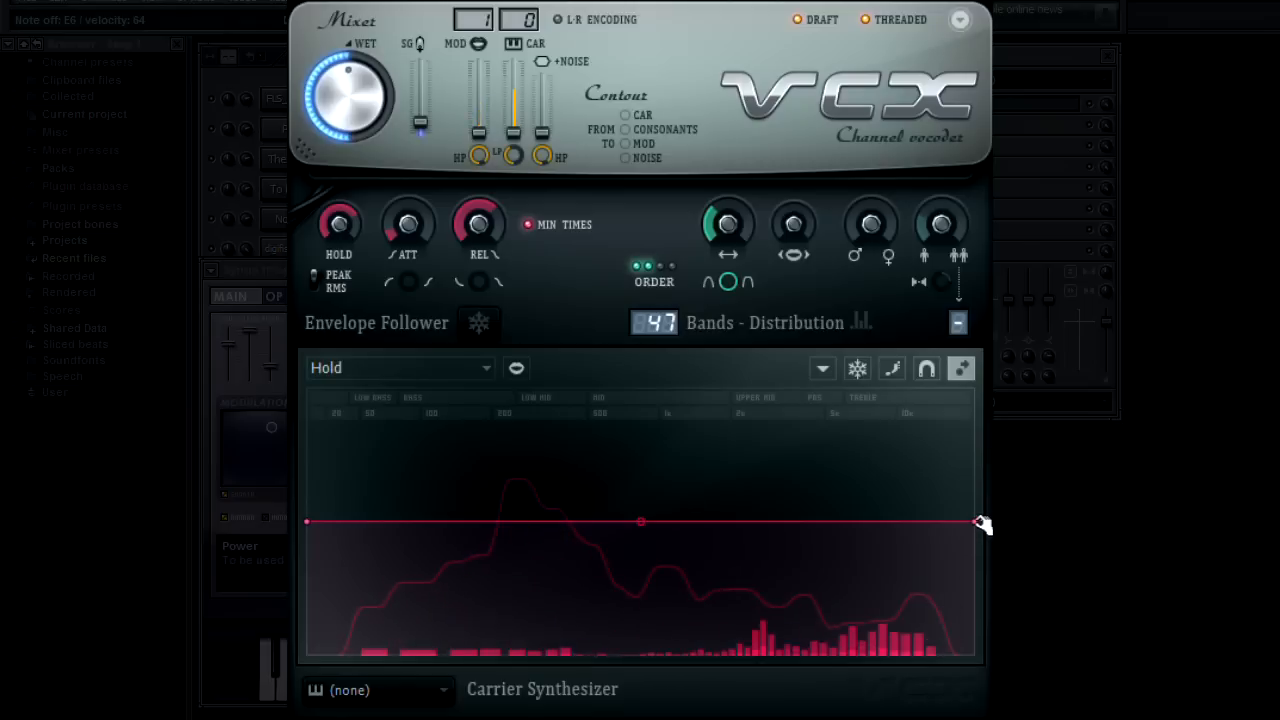
left_click_drag(978, 522, 978, 390)
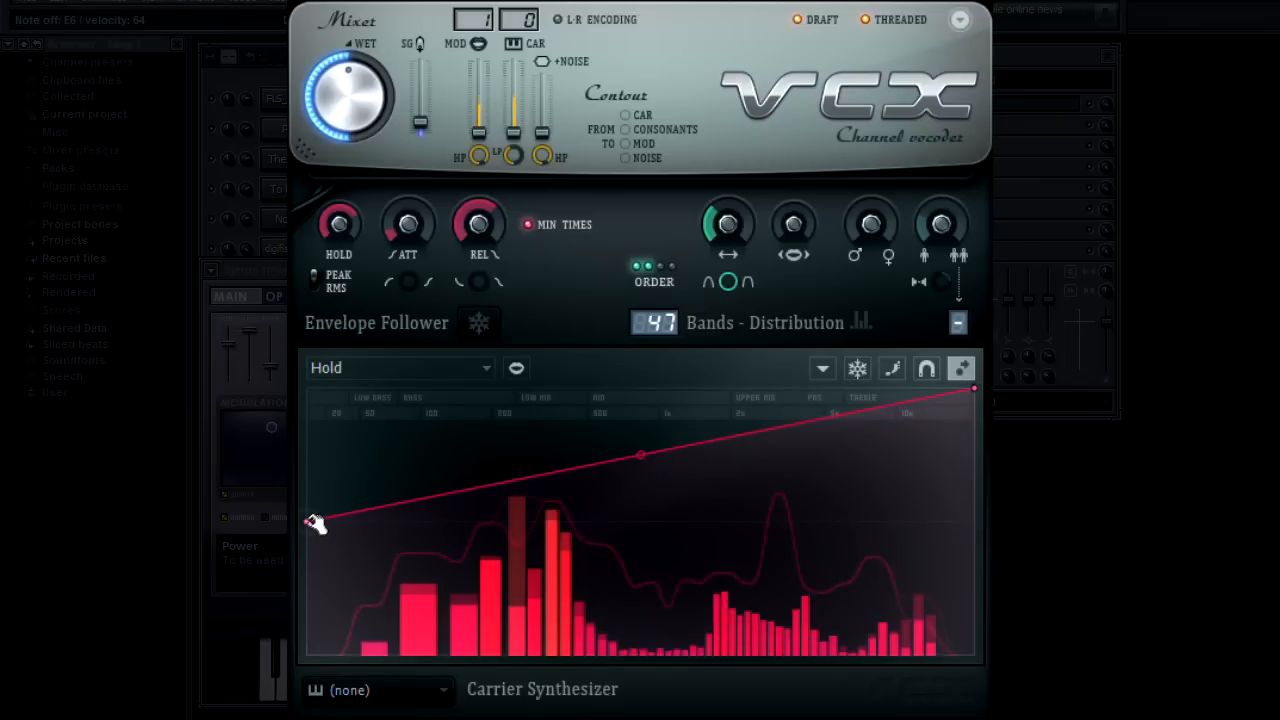
left_click_drag(315, 523, 315, 588)
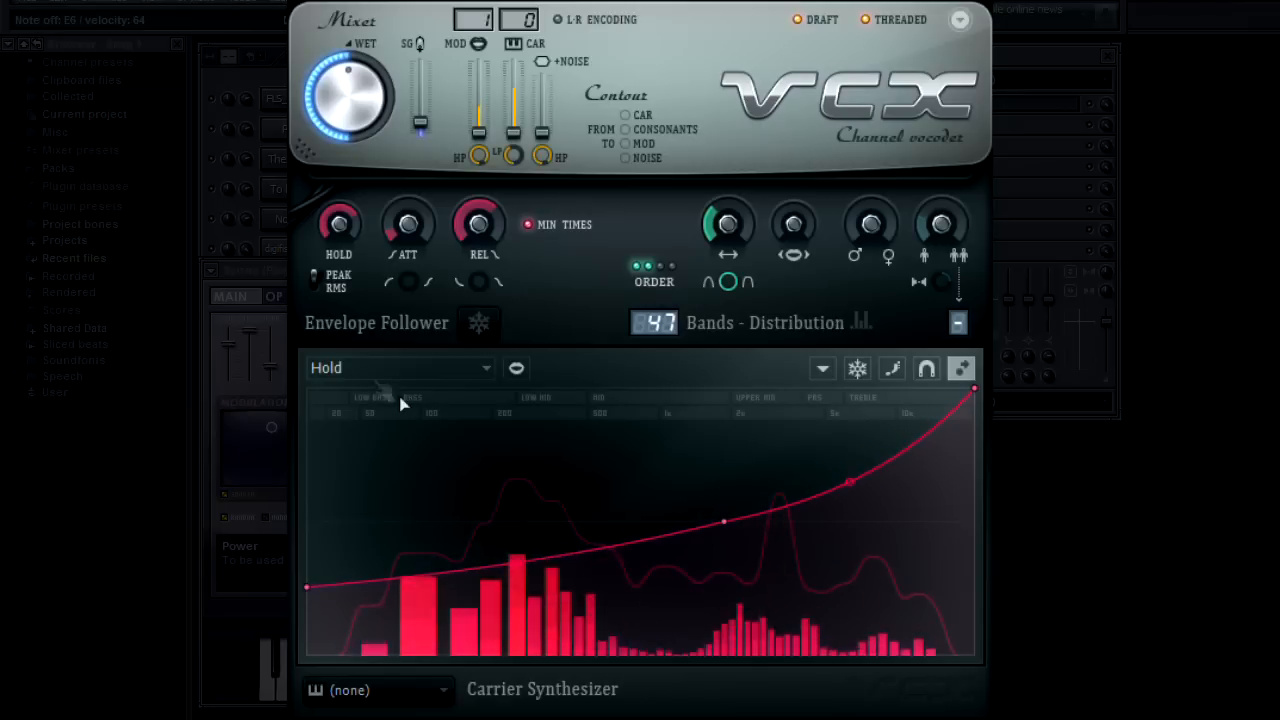
Select Envelope release and make it start high at bass, drop steeply, then flatten.
left_click(398, 367)
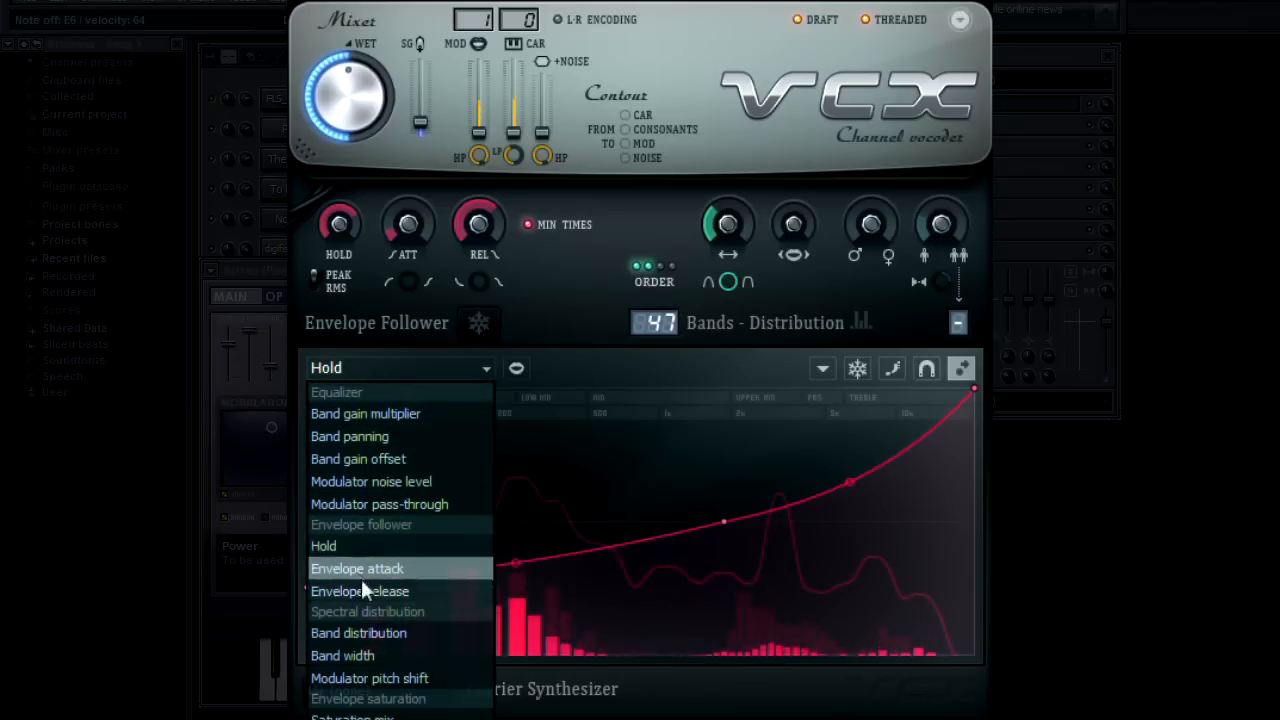
left_click(360, 591)
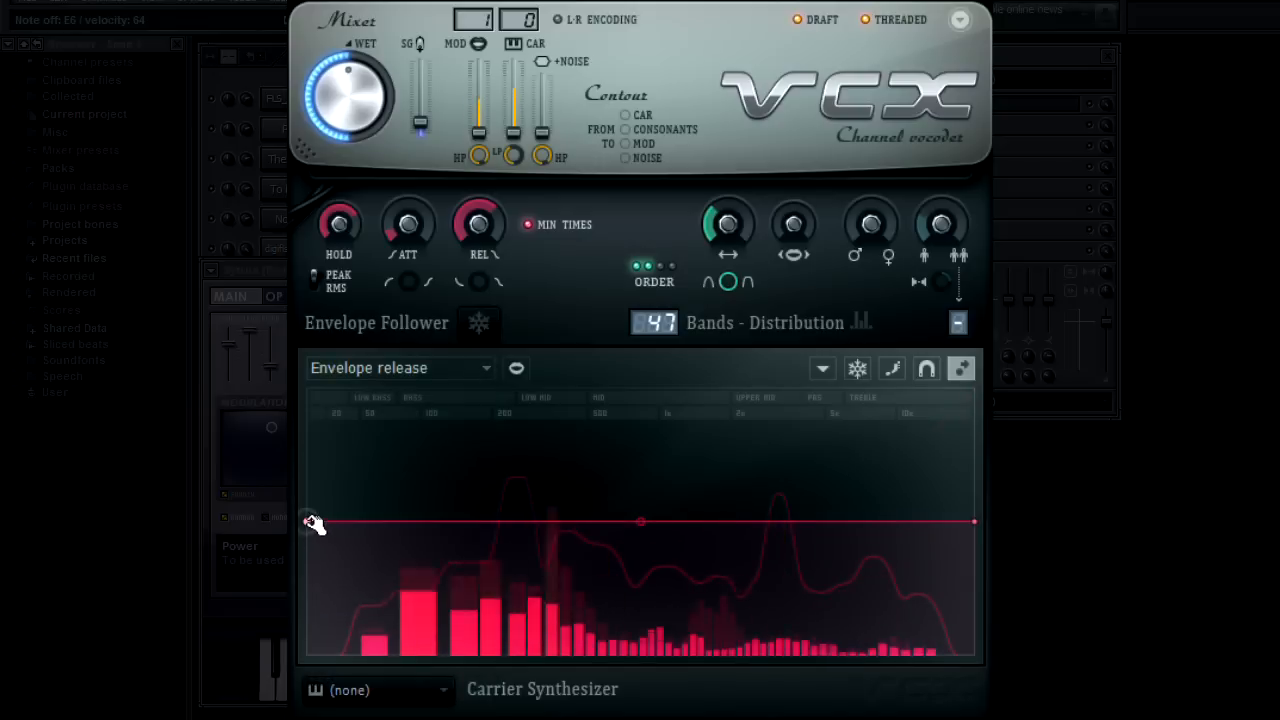
left_click_drag(313, 522, 315, 400)
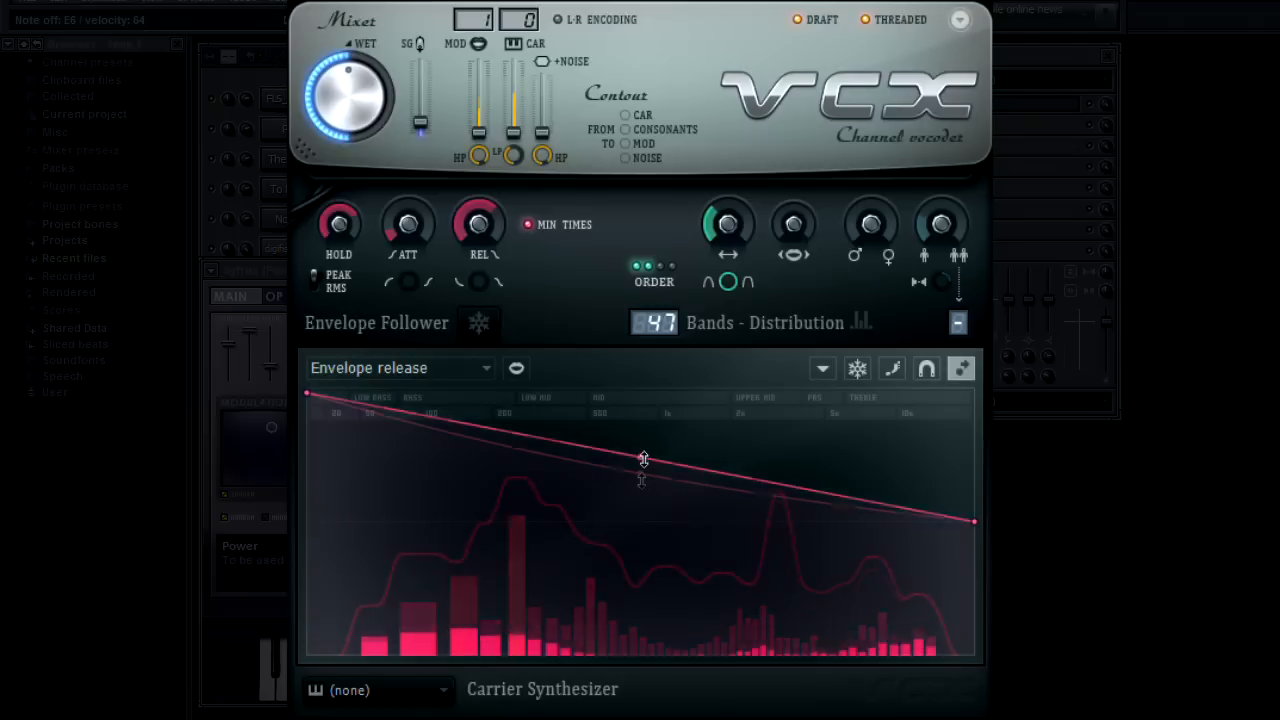
left_click_drag(643, 460, 641, 515)
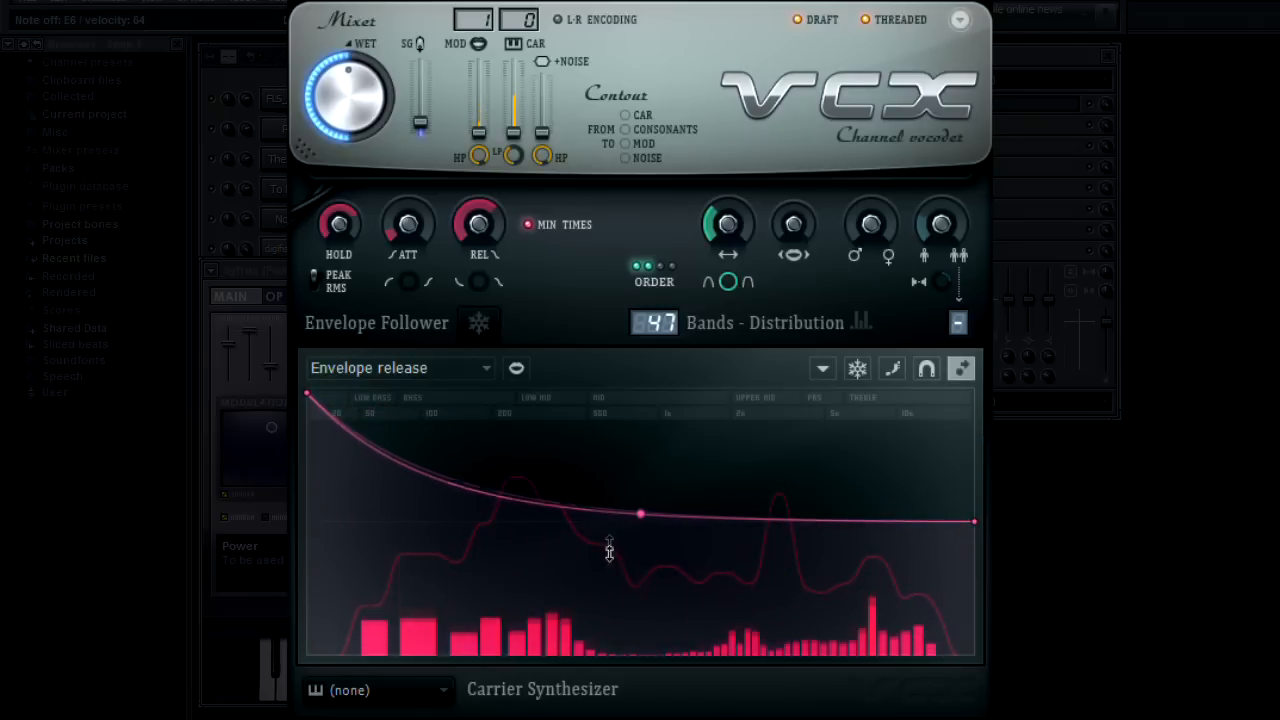
Select Band distribution, adjust the band count, and redraw its points into a high-start zigzag.
left_click(400, 367)
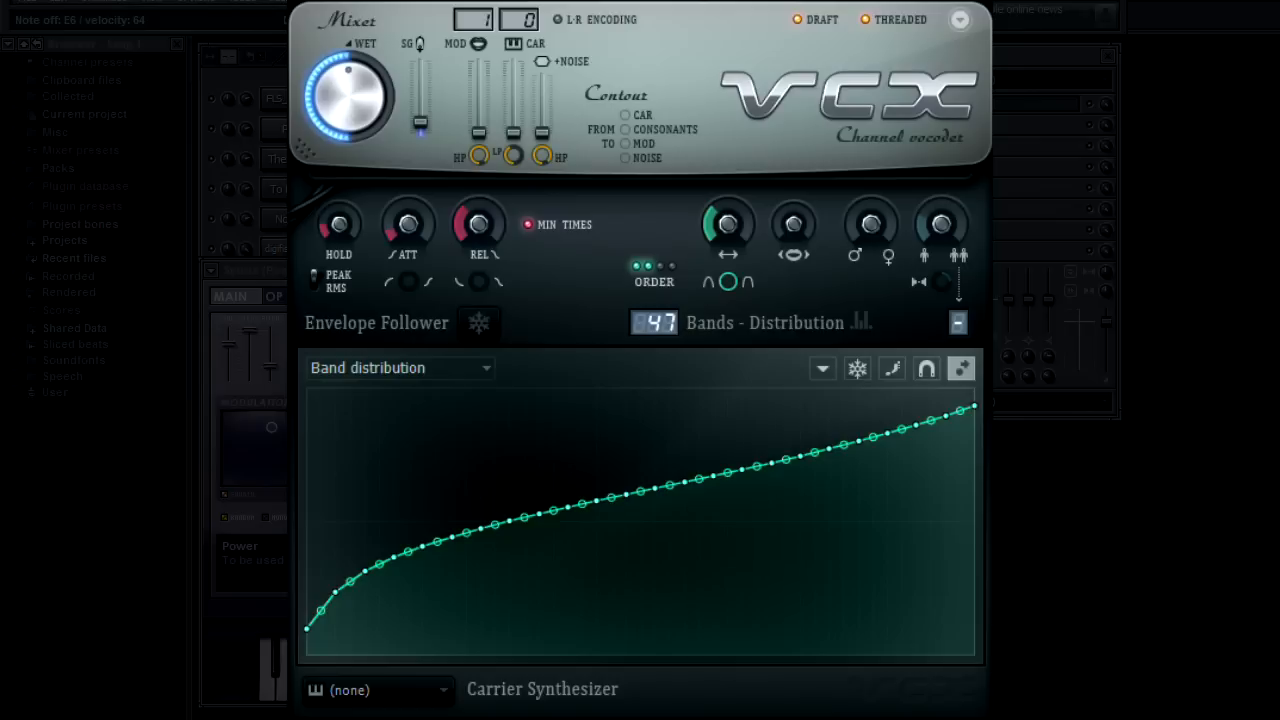
mouse_move(885, 250)
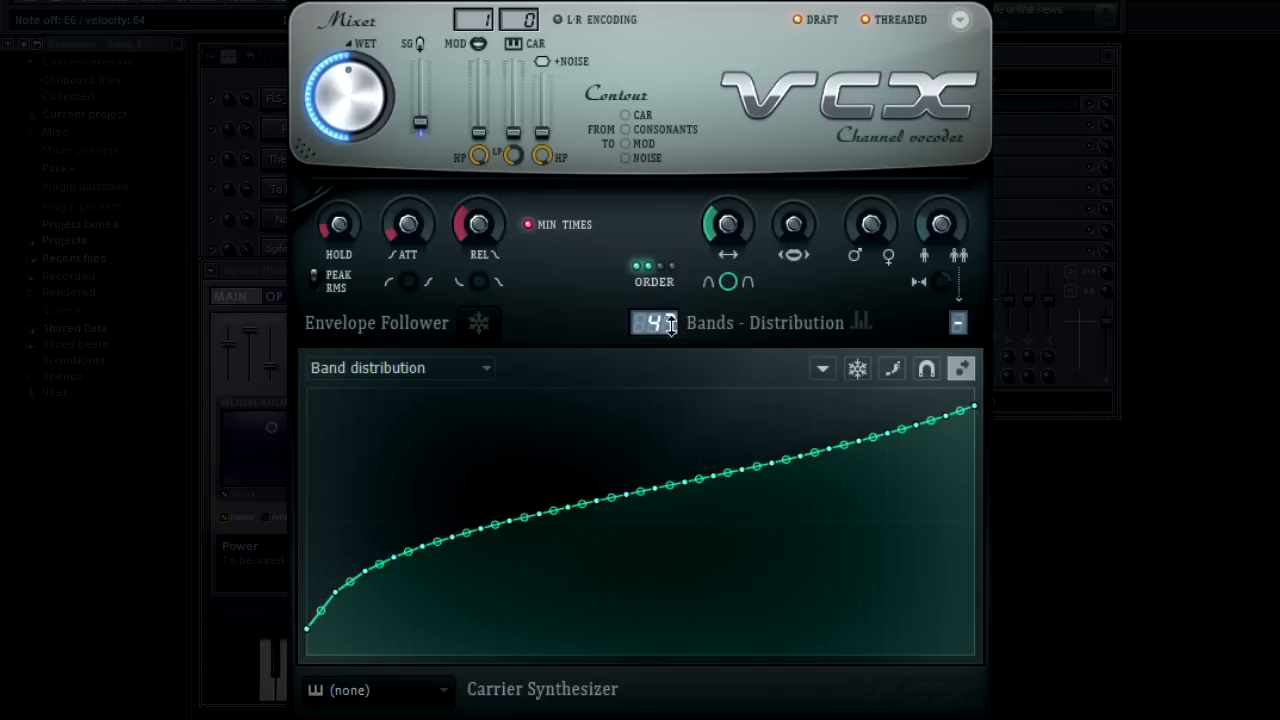
left_click_drag(655, 322, 655, 300)
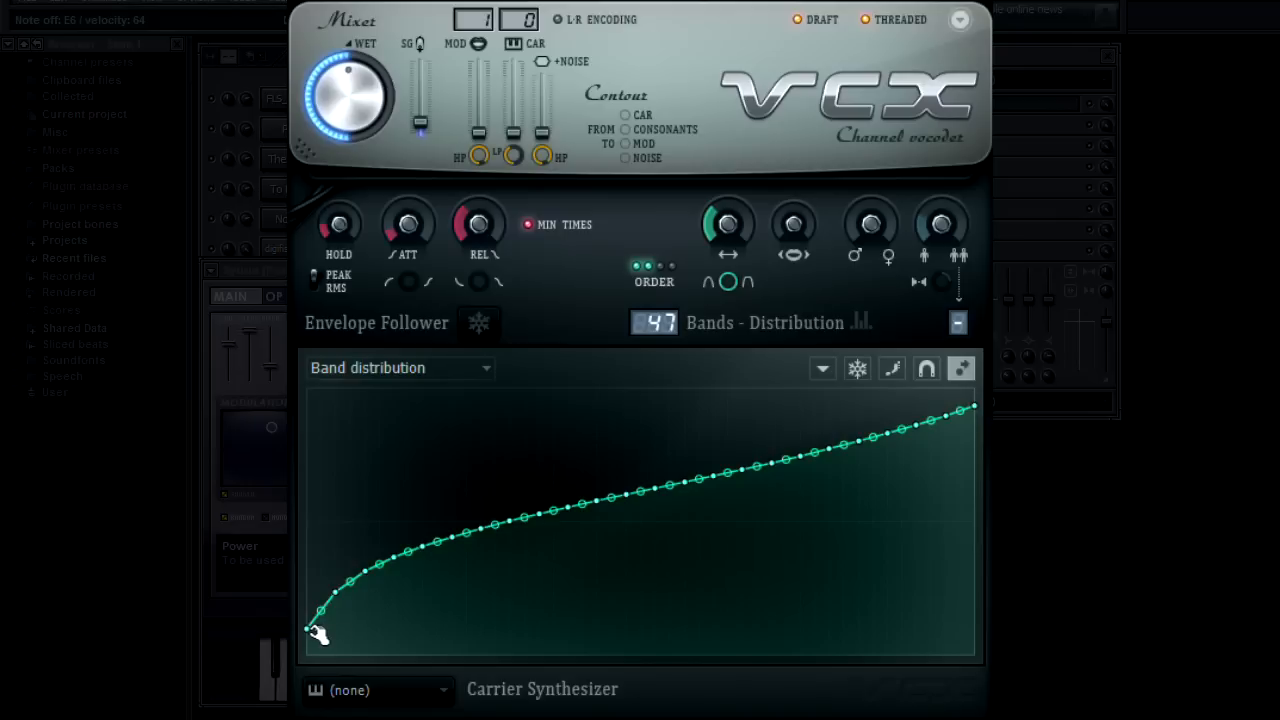
left_click_drag(312, 627, 305, 390)
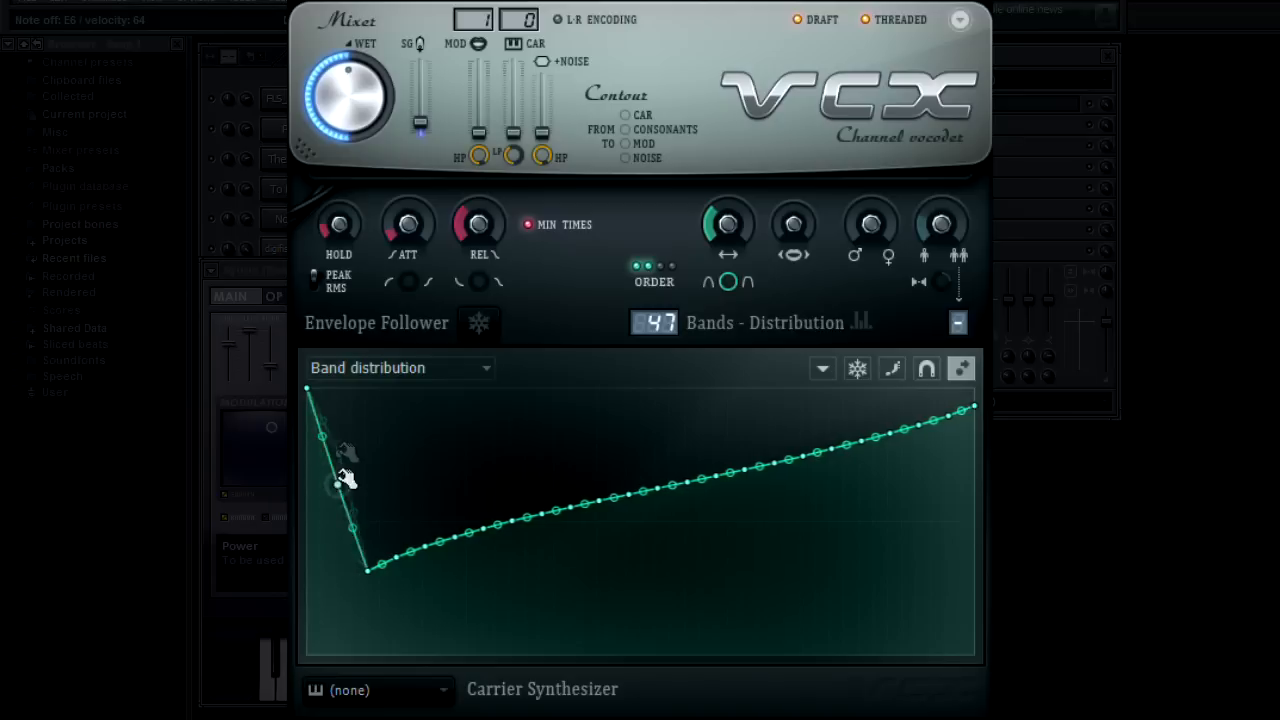
left_click_drag(320, 437, 327, 388)
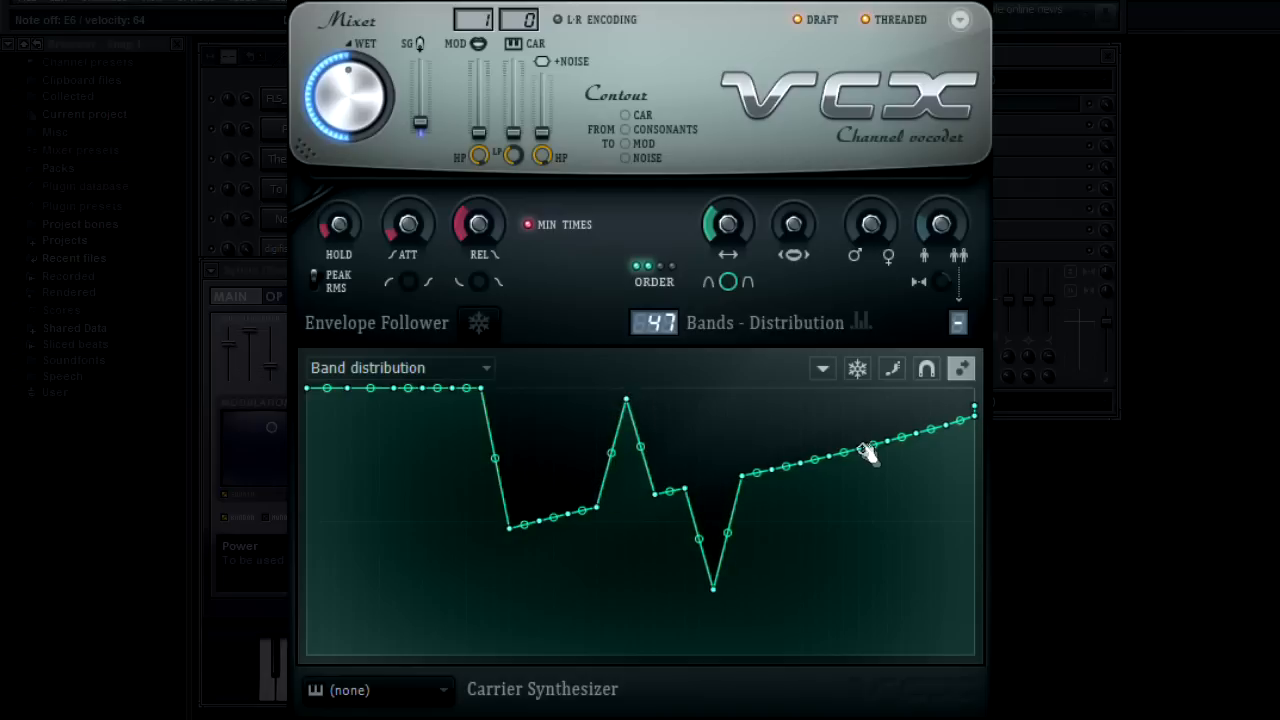
left_click(400, 367)
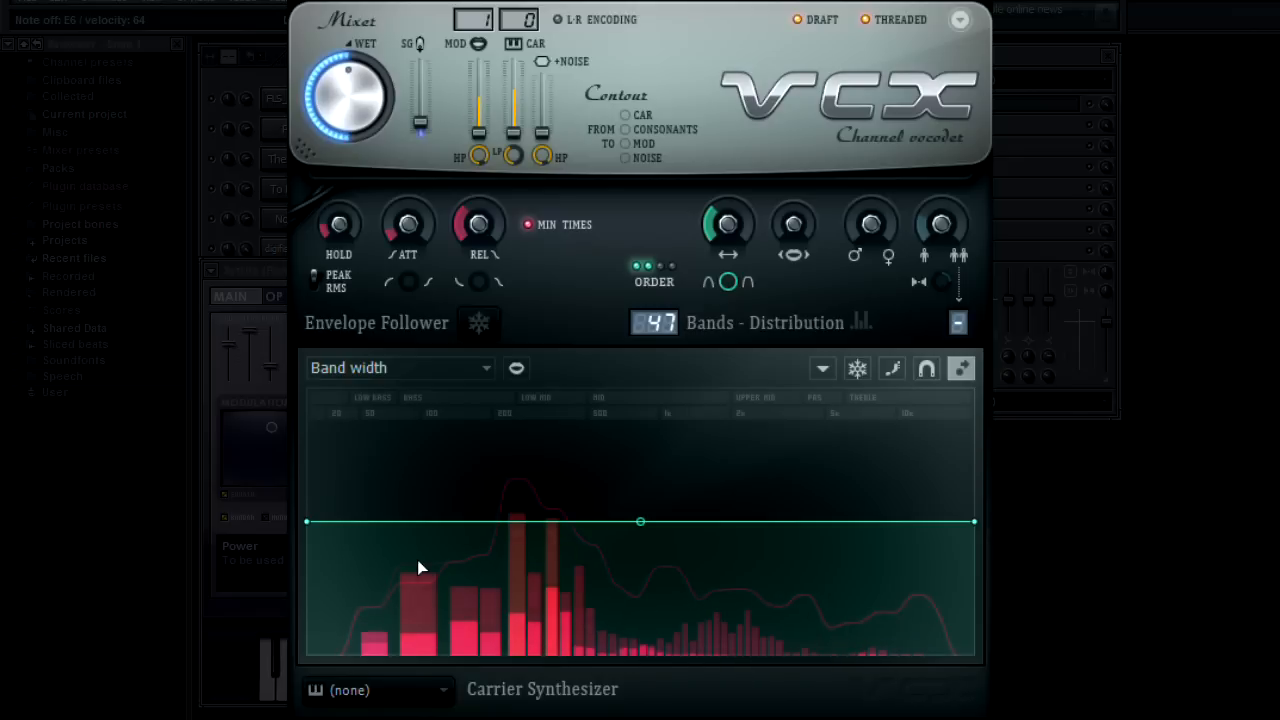
Slope the Band width curve from high at the bass bands, tapering smoothly toward treble.
left_click_drag(310, 521, 315, 540)
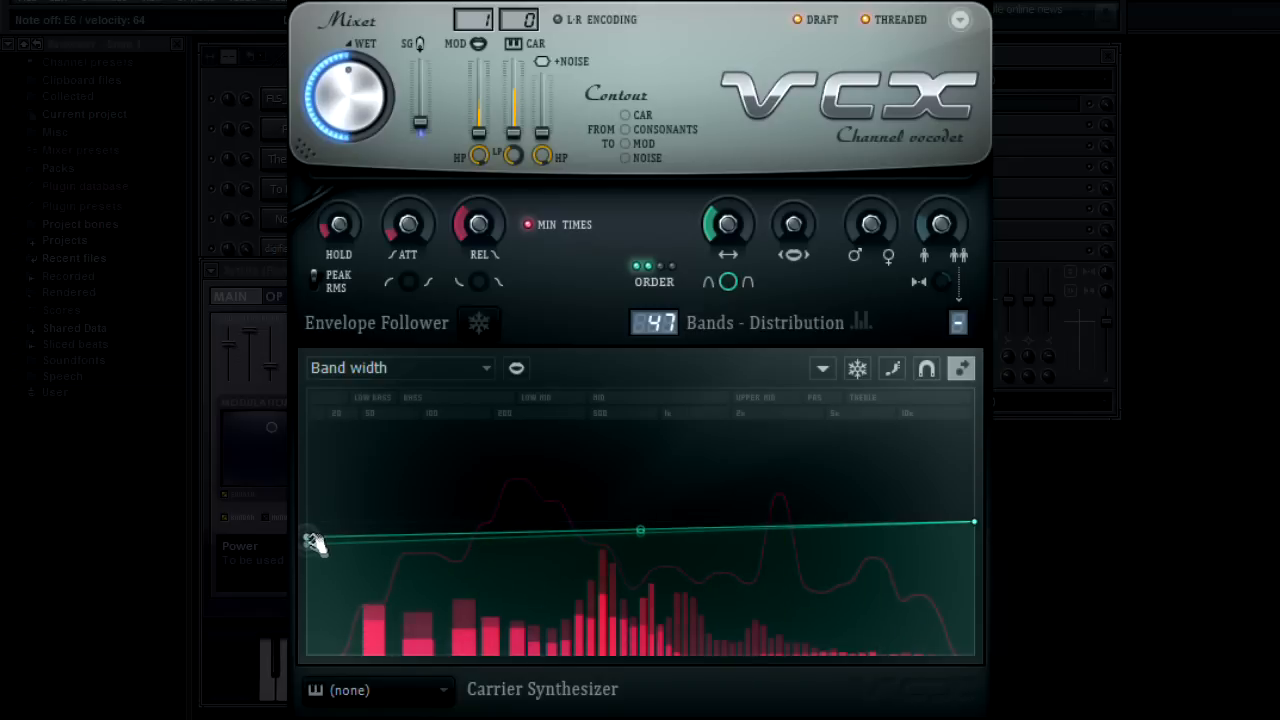
left_click_drag(312, 535, 312, 607)
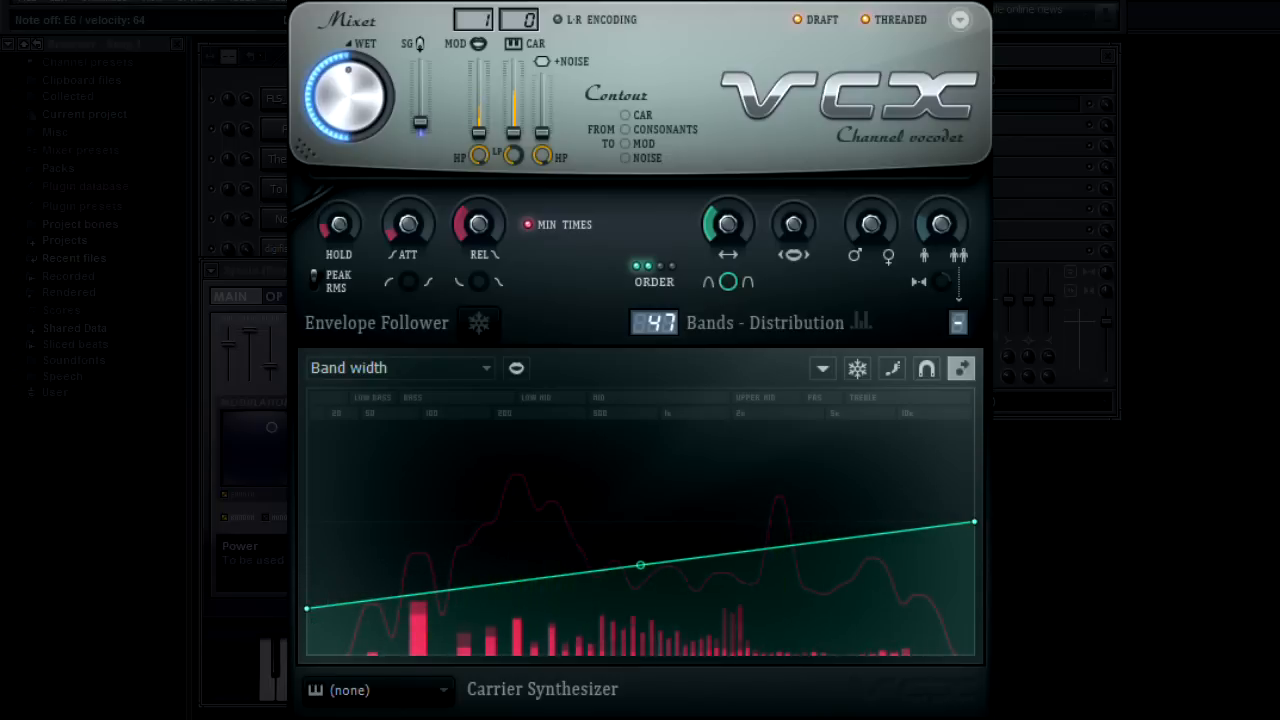
left_click_drag(973, 523, 973, 465)
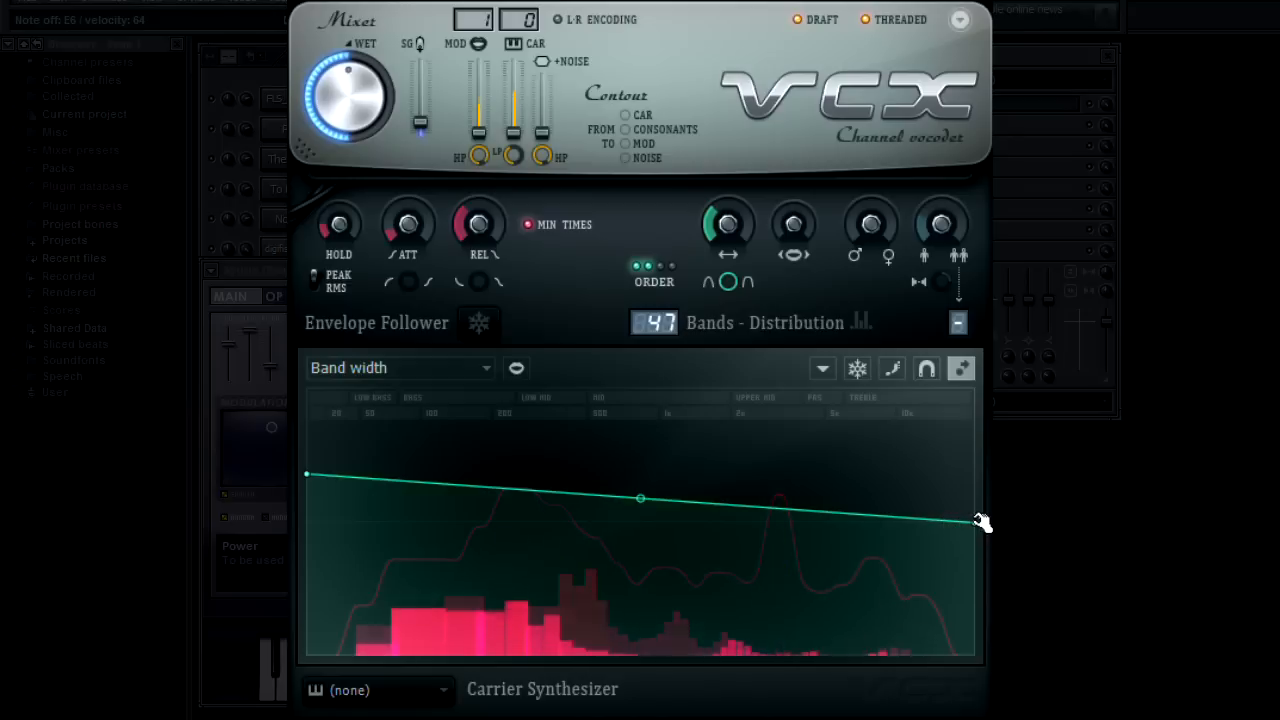
left_click_drag(980, 522, 980, 557)
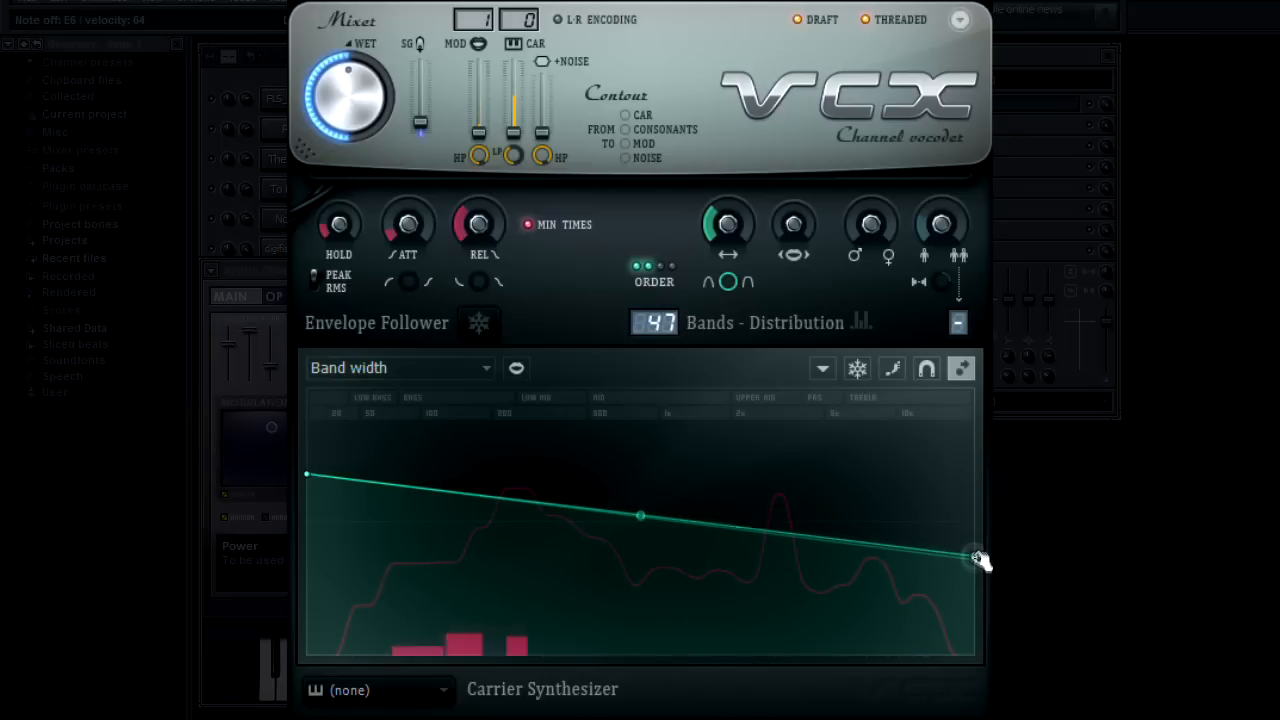
left_click_drag(980, 558, 975, 585)
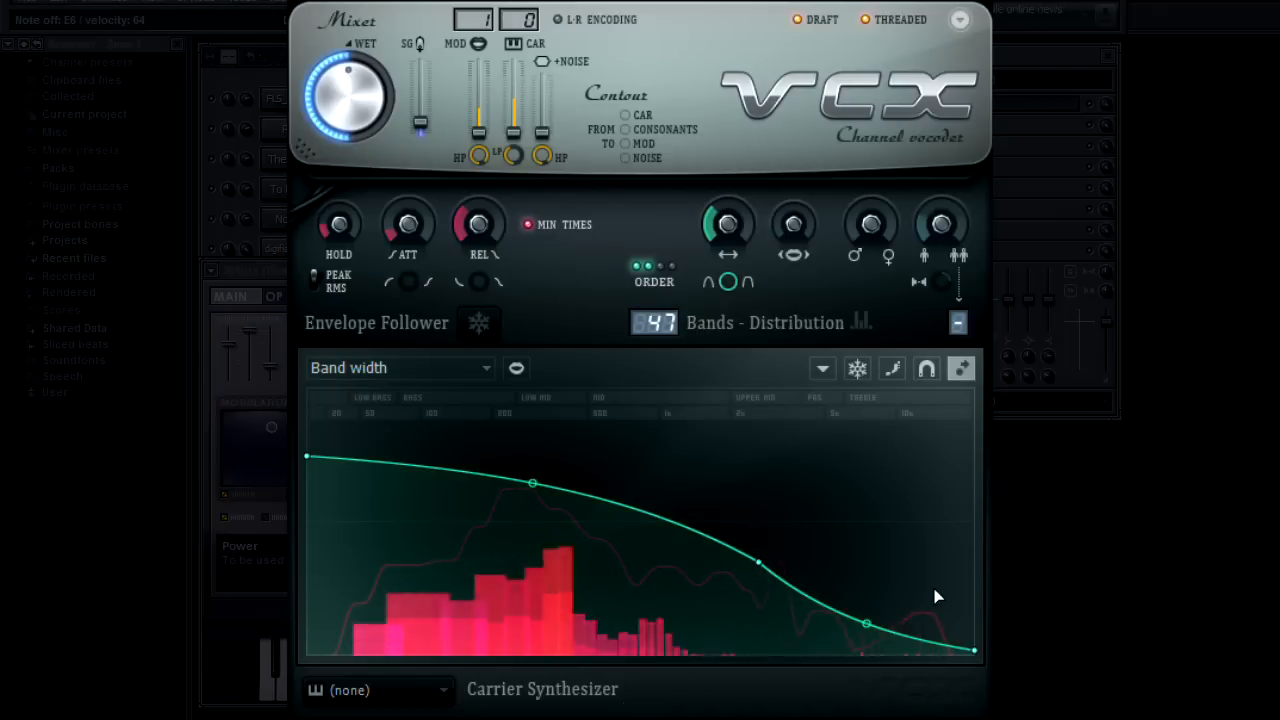
Try an upward sweep on Modulator pitch shift, settle on a downward slope, then pick Saturation mix.
left_click(400, 367)
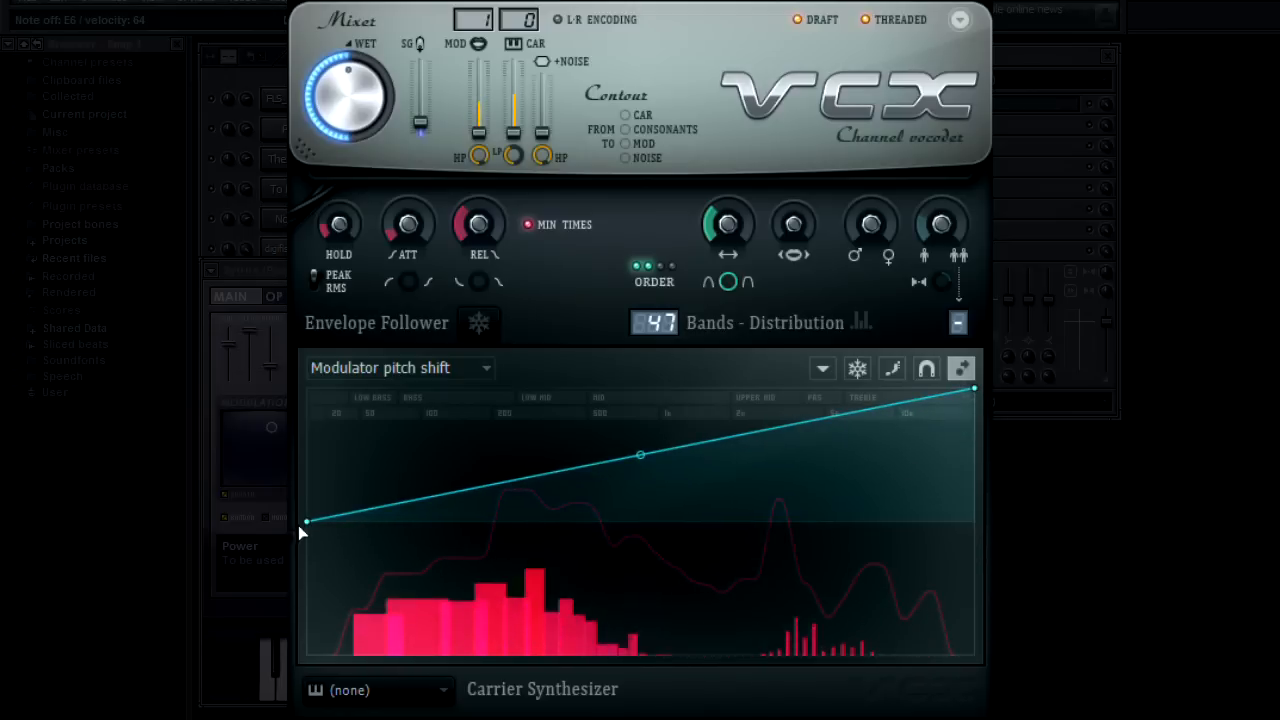
left_click_drag(640, 455, 615, 565)
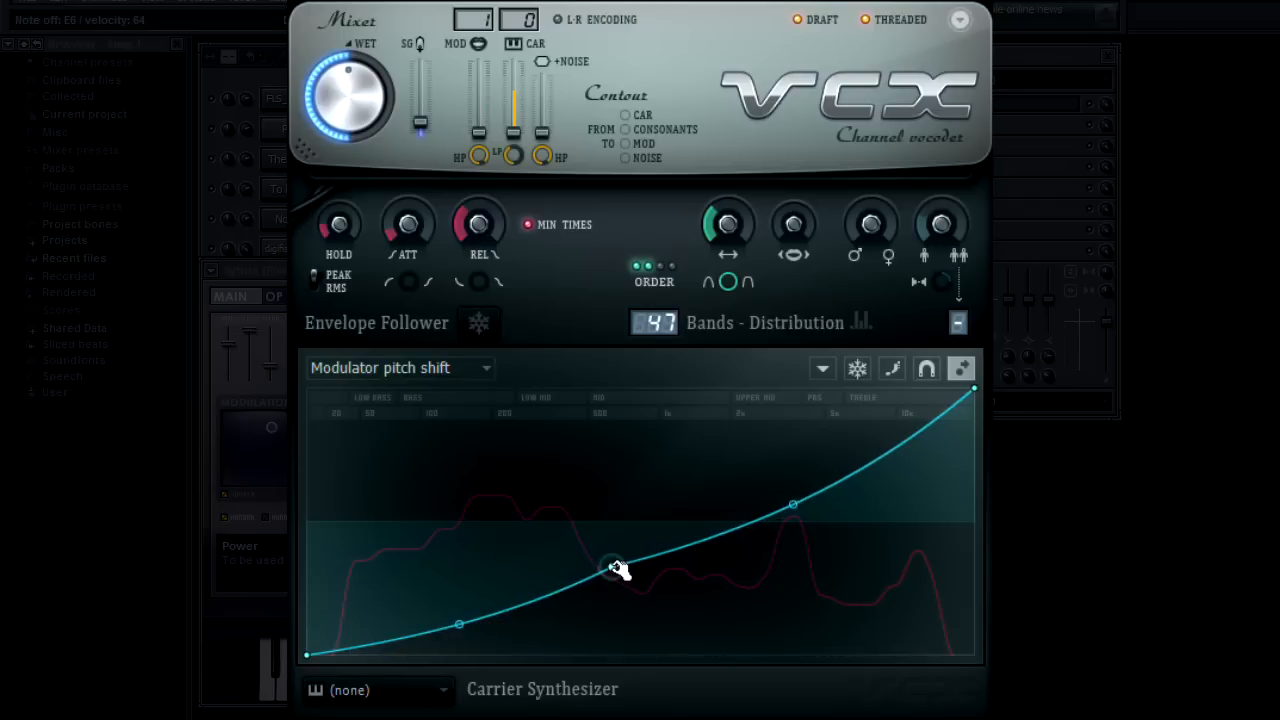
left_click_drag(615, 568, 608, 553)
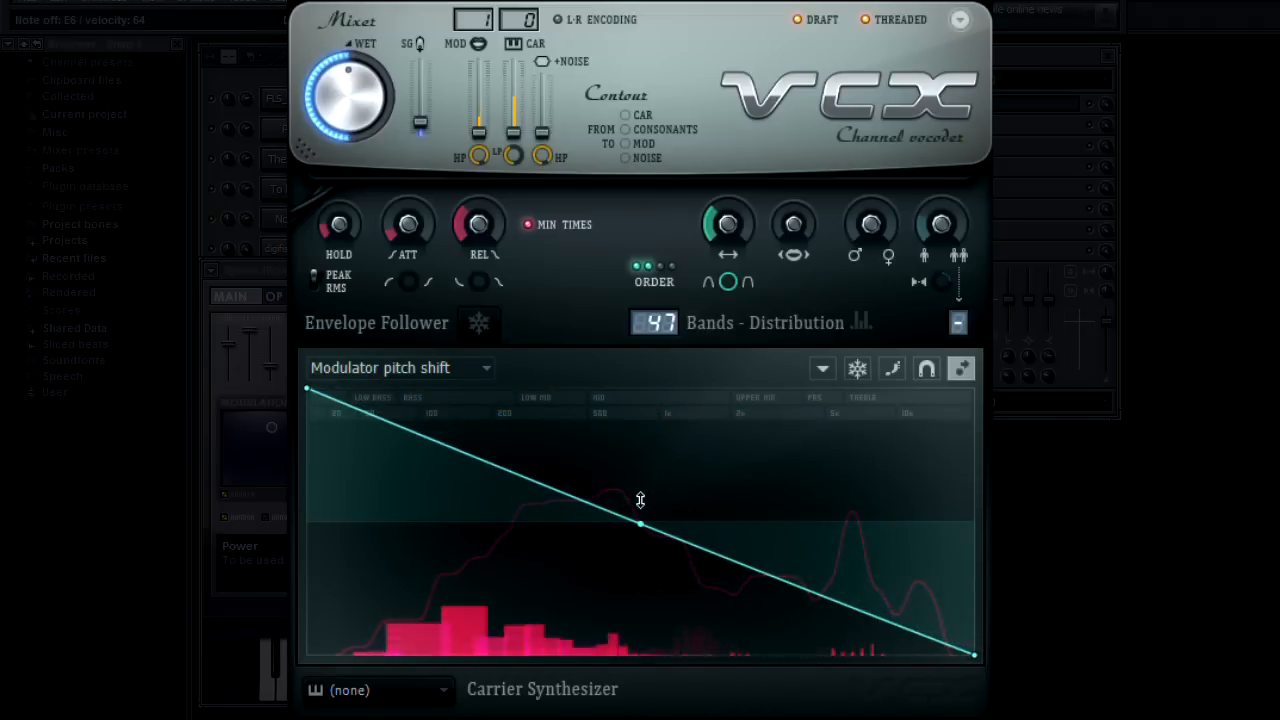
left_click(400, 367)
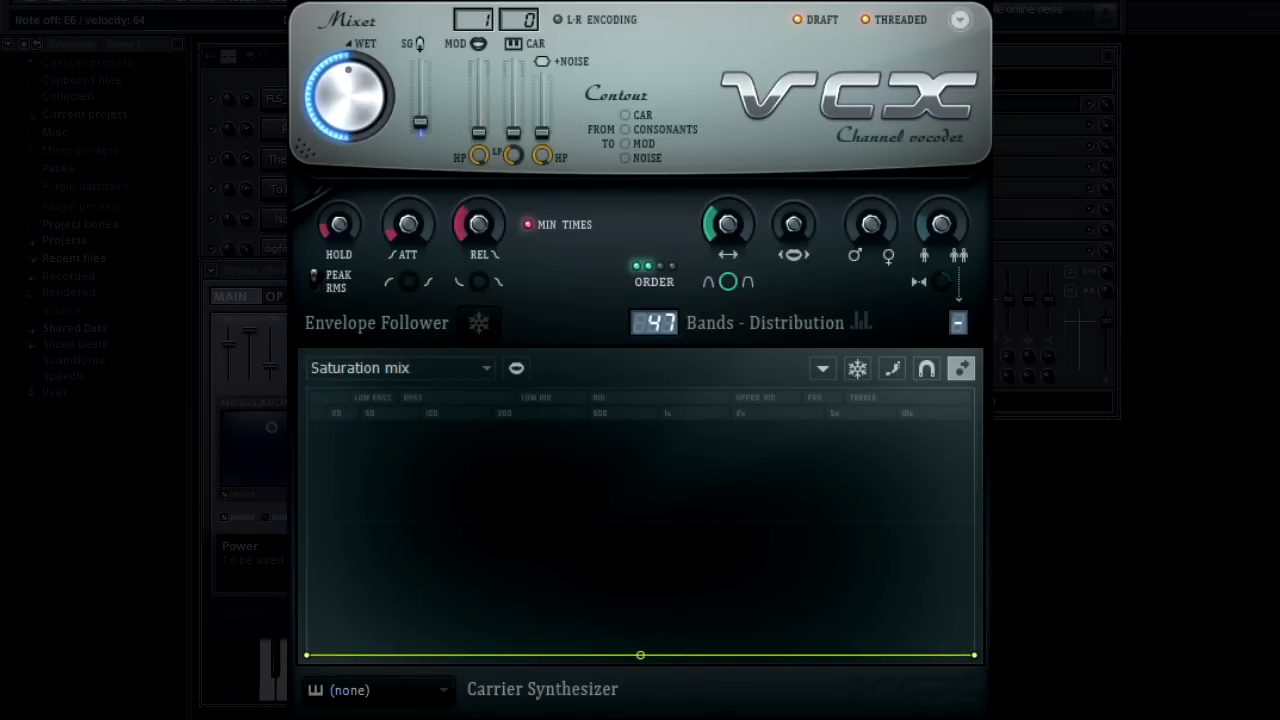
Switch between the Saturation curves and raise the treble end of Saturation mix.
left_click(400, 368)
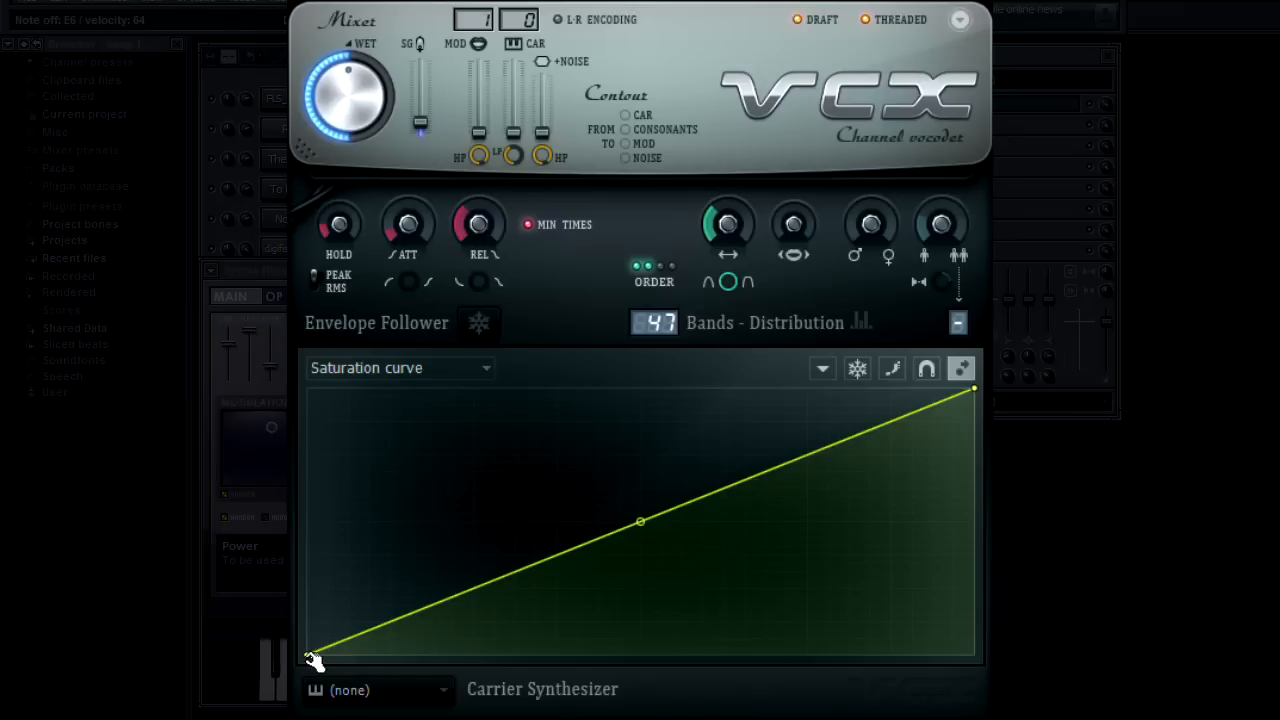
left_click(400, 367)
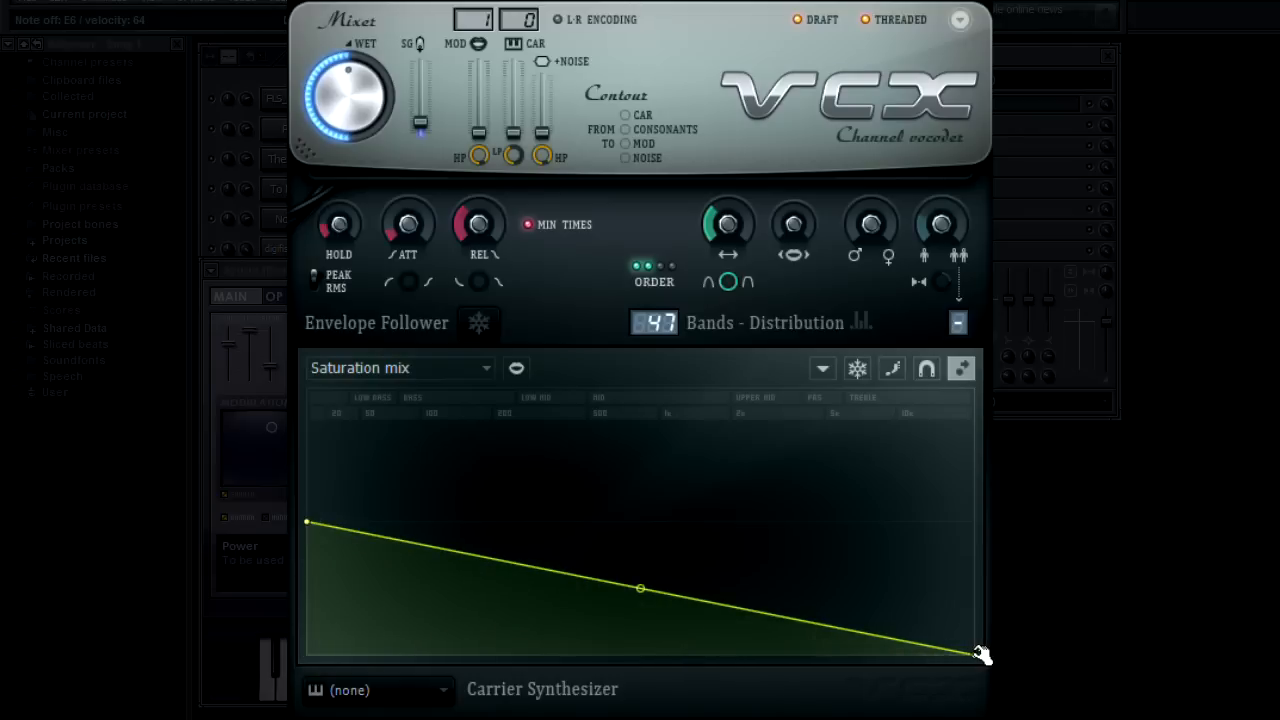
left_click_drag(978, 651, 973, 522)
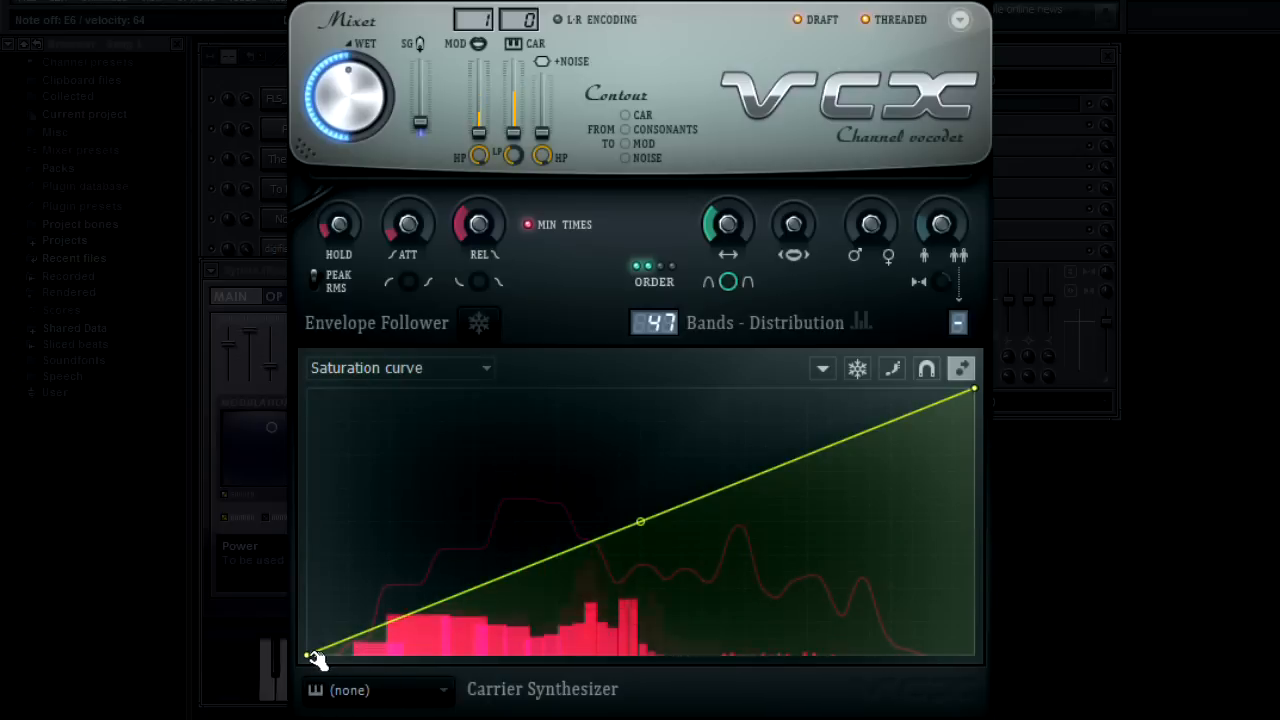
Give the Saturation curve a steep rise that levels off, then lower Saturation mix's bass end.
left_click_drag(310, 655, 308, 577)
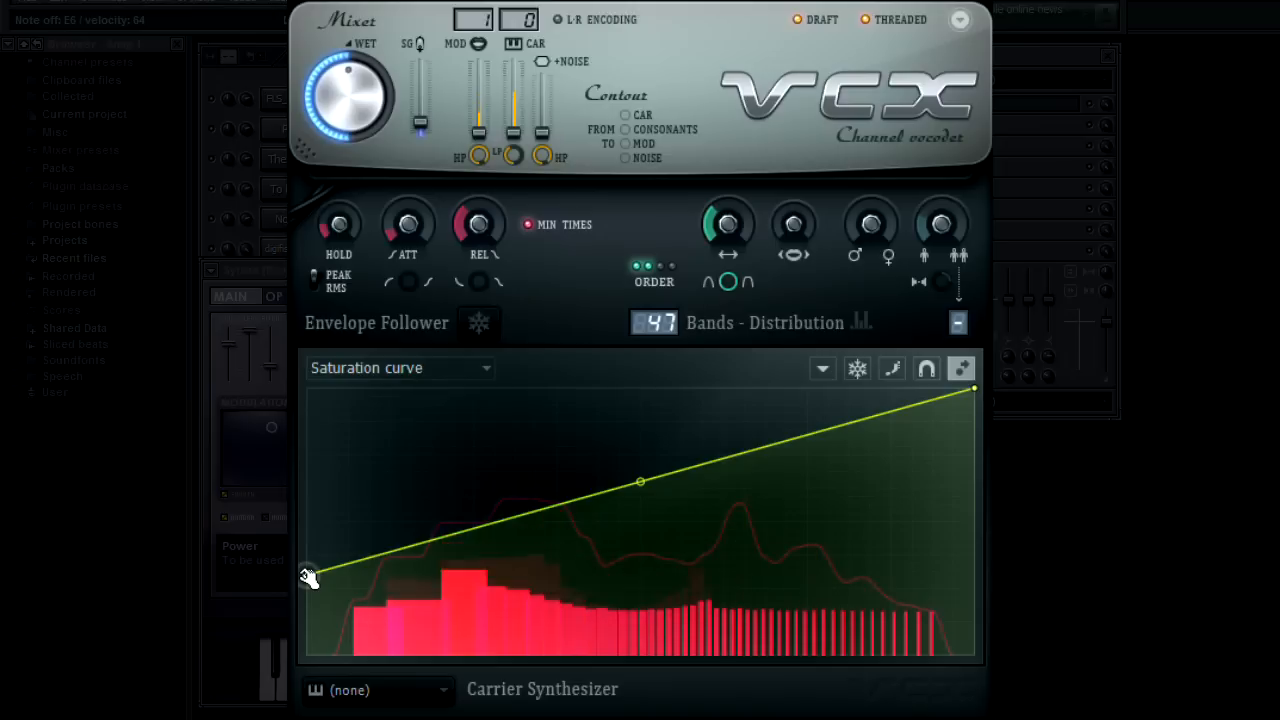
left_click_drag(325, 570, 308, 612)
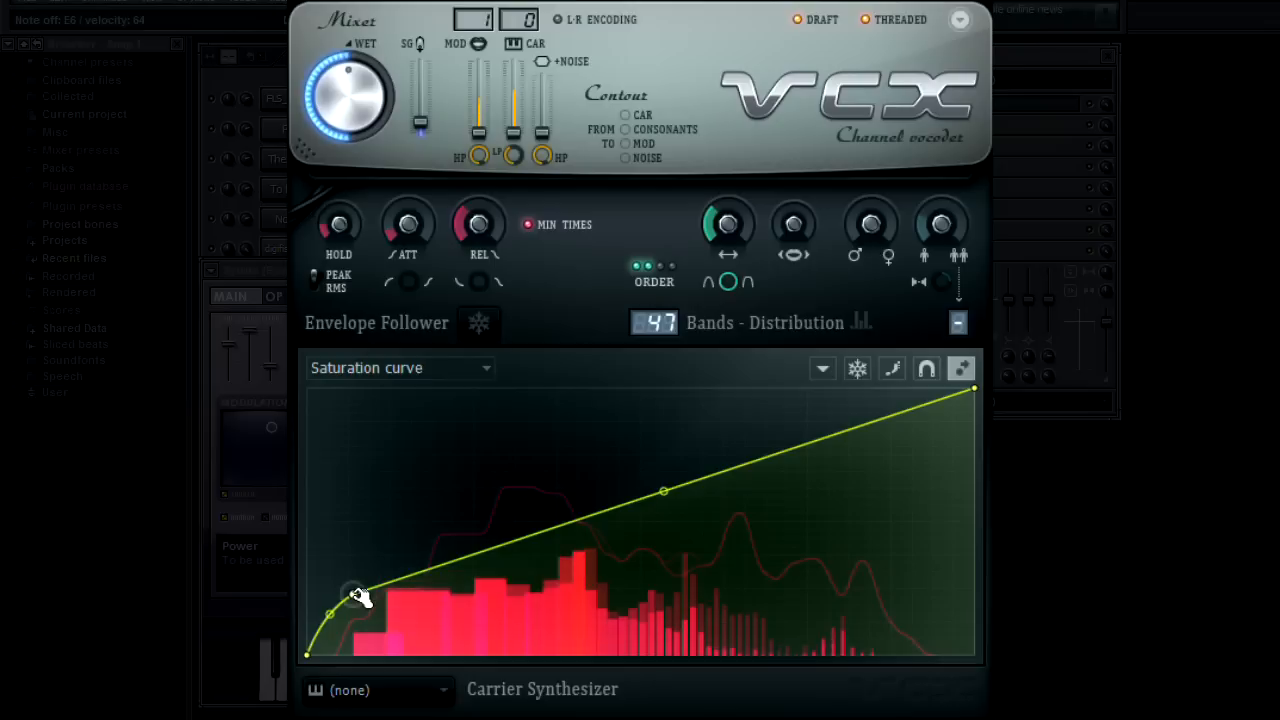
left_click_drag(358, 593, 358, 513)
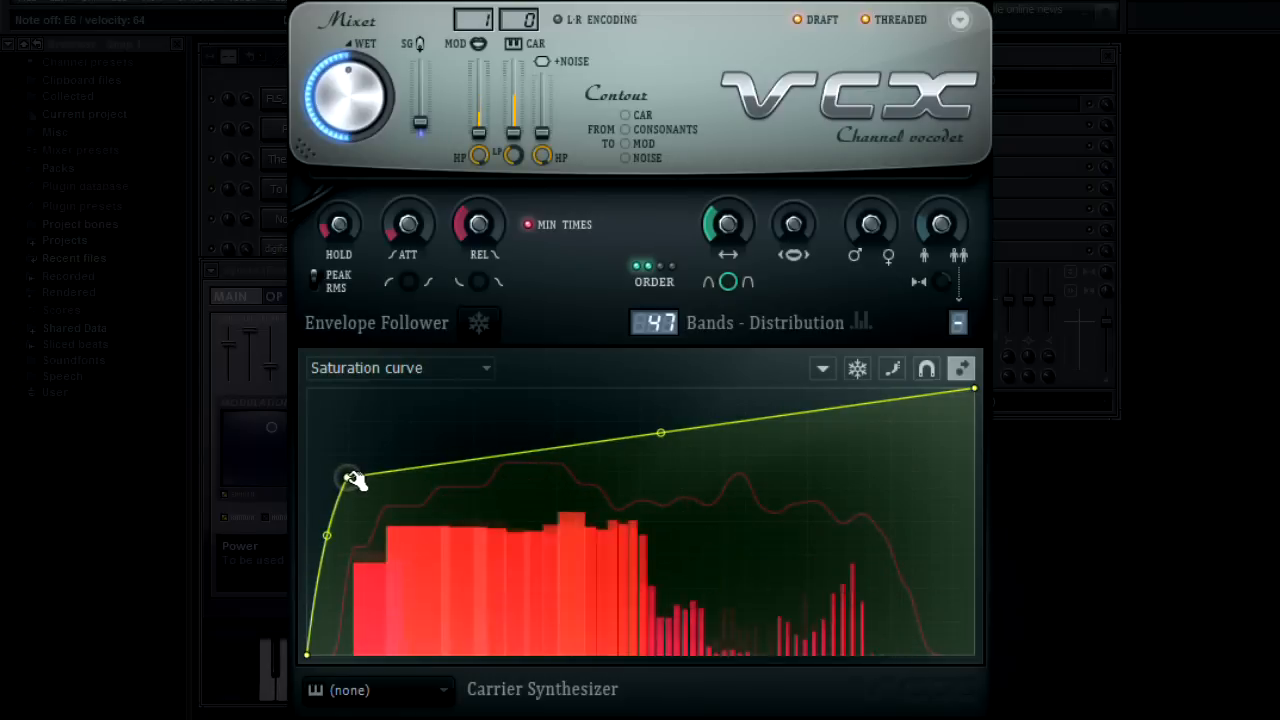
left_click_drag(352, 477, 352, 478)
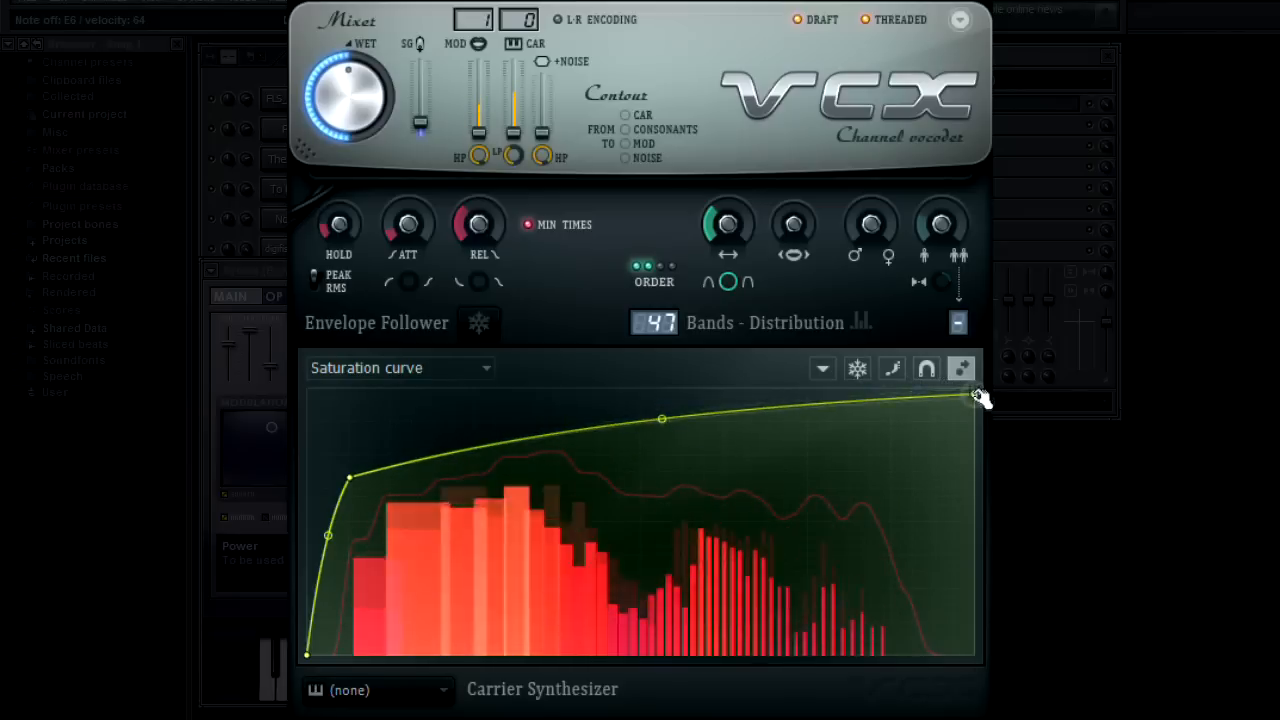
left_click(400, 367)
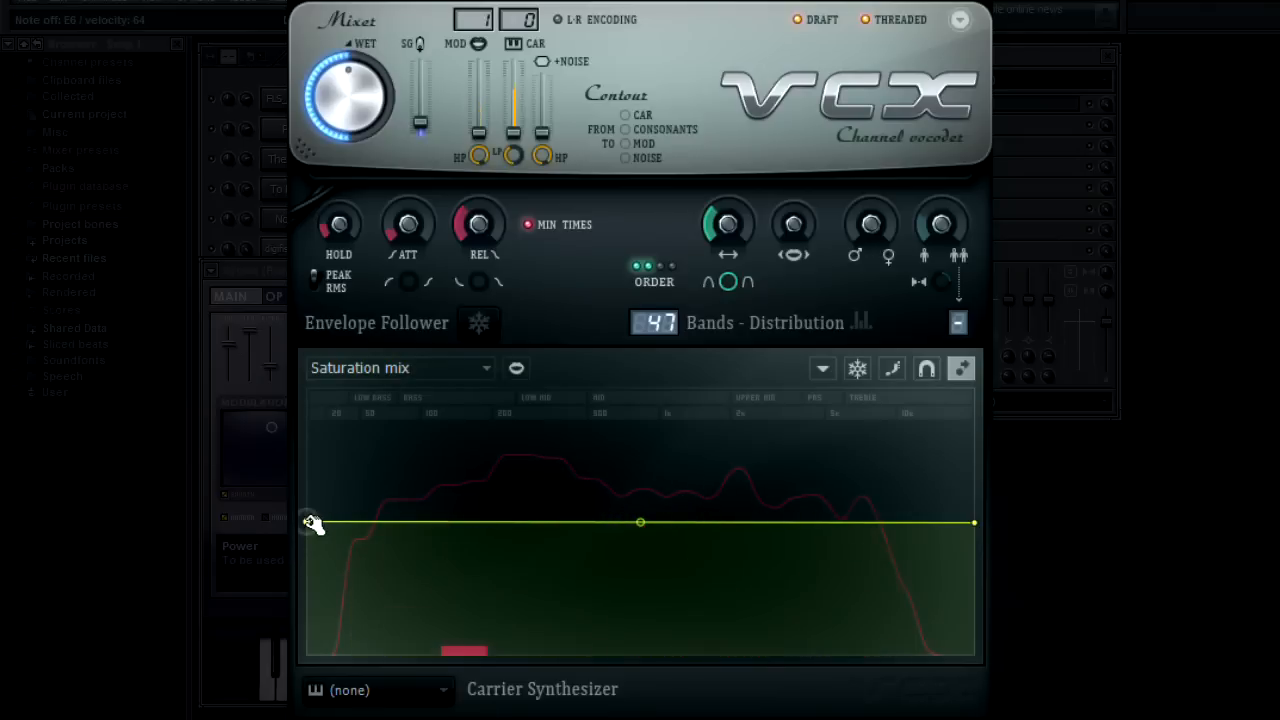
left_click_drag(312, 522, 308, 585)
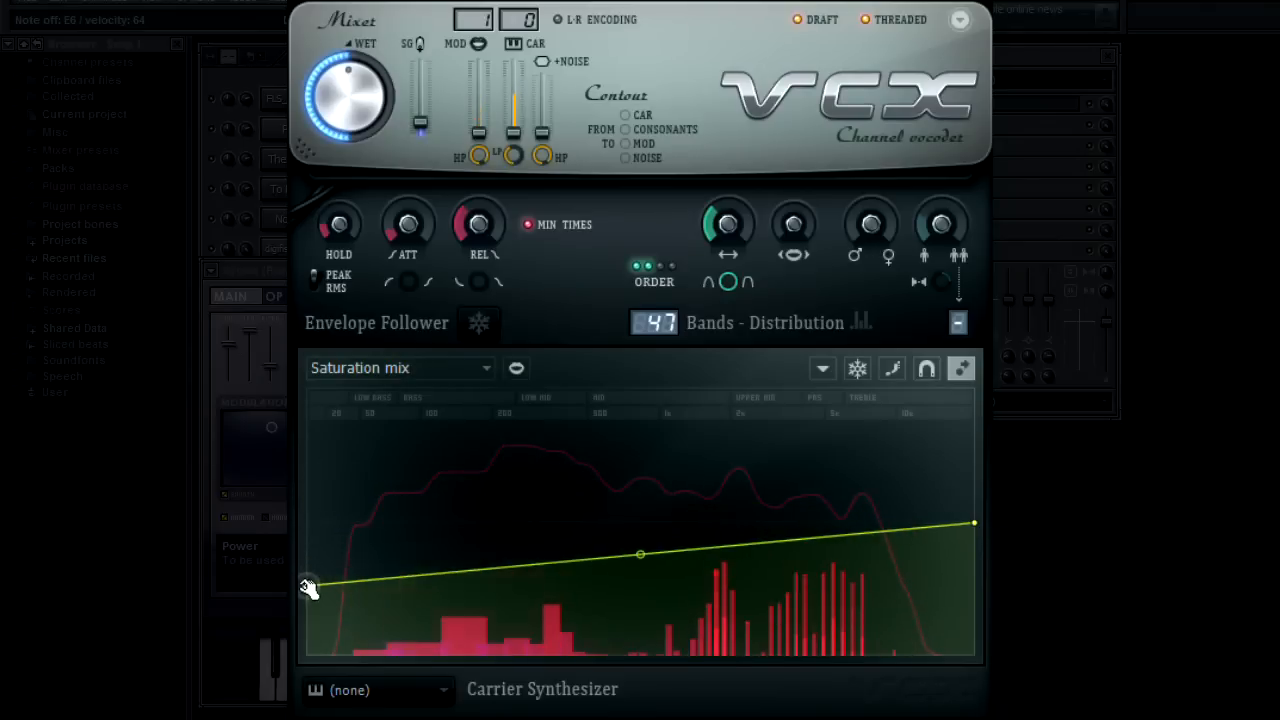